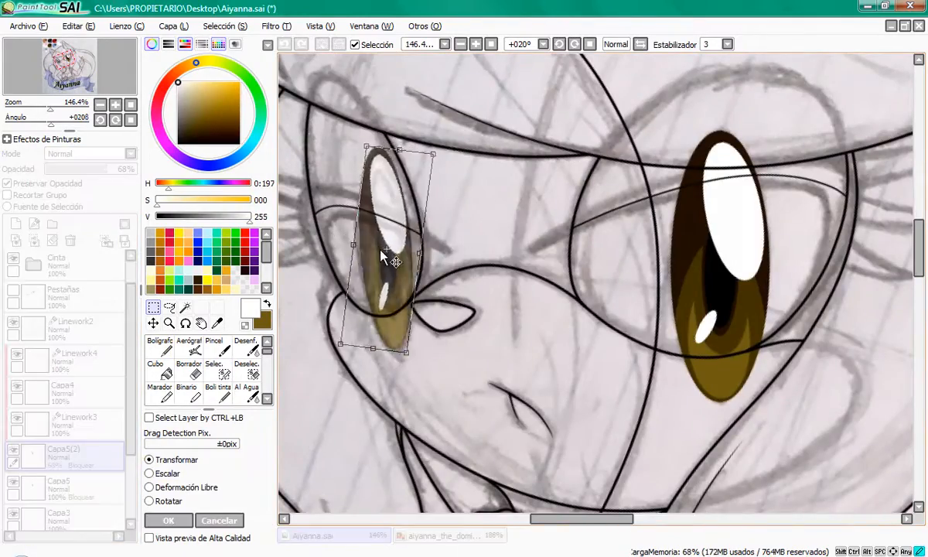
Fill the large areas beneath the lineart with a flat blue base colour
click(169, 520)
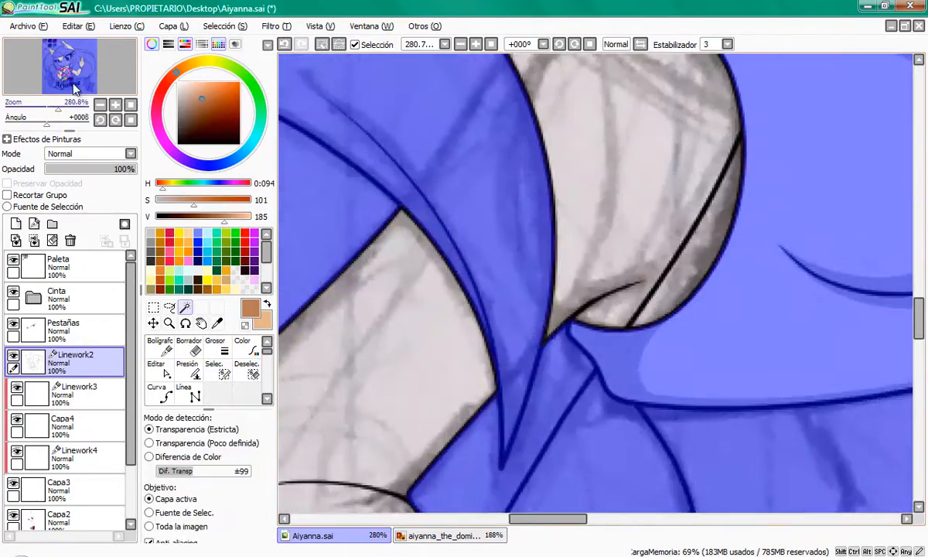
Paint the hand in tan skin tones with darker tan shading on a clipped layer
click(213, 355)
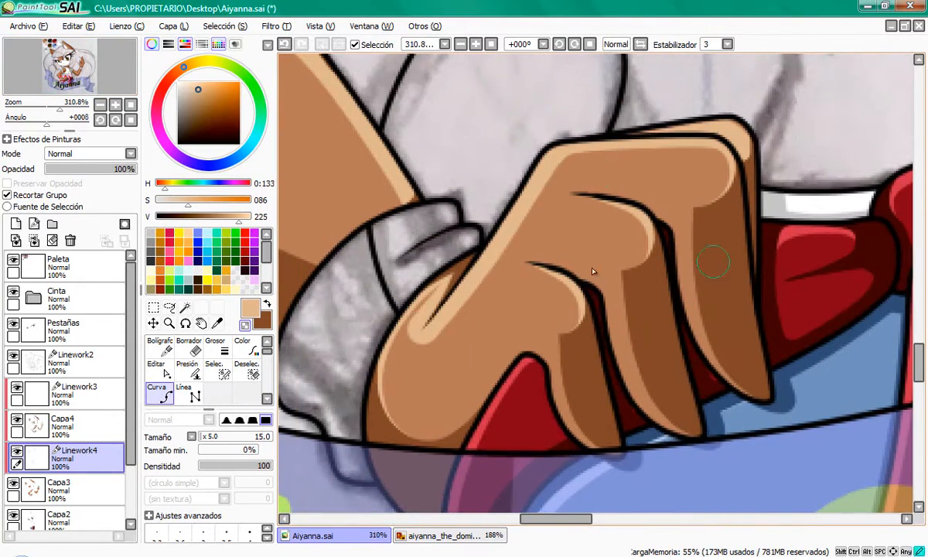
Paint the wristband black with soft dark-grey shading, preserving opacity
scroll(up, 3)
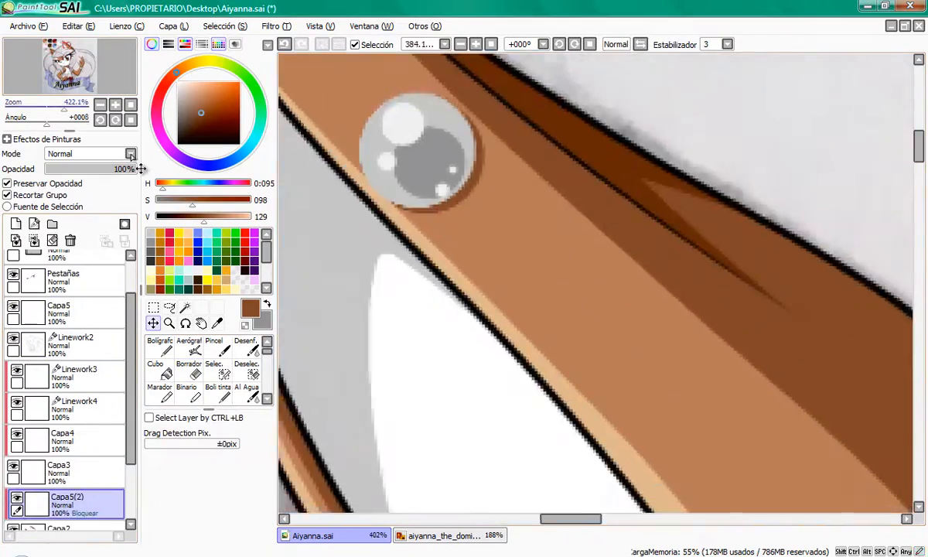
click(74, 375)
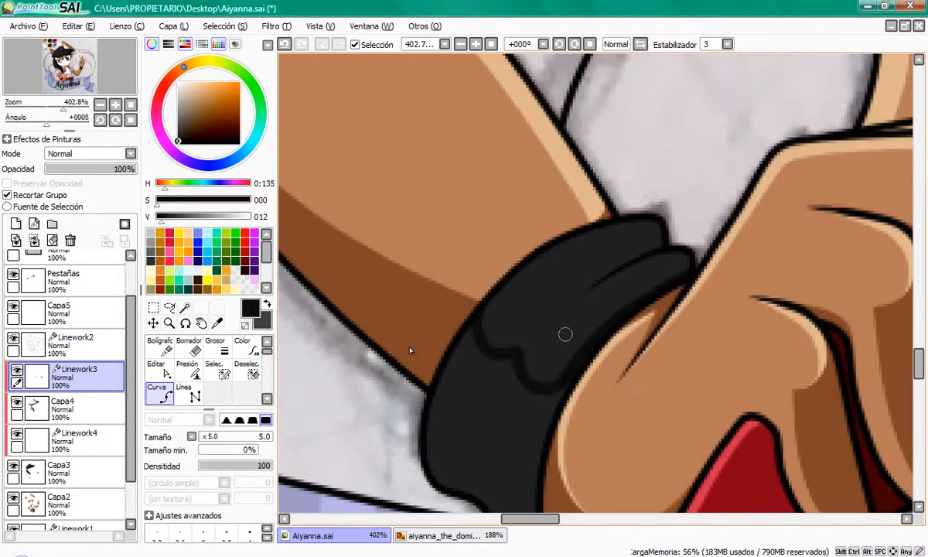
Fill the long hair with black and grey highlights, then view the whole character
click(78, 439)
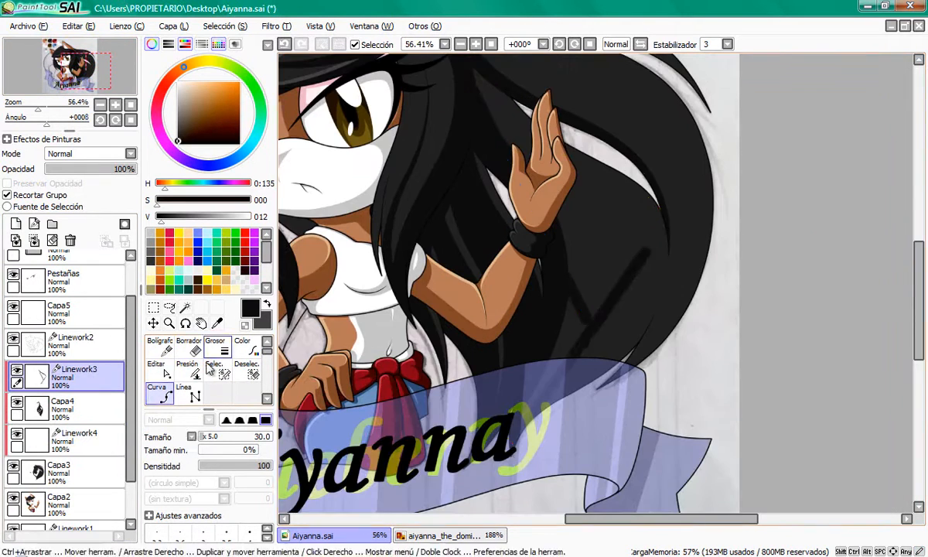
Draw a curled tail outline and fill it brown with a darker brown stripe
click(186, 364)
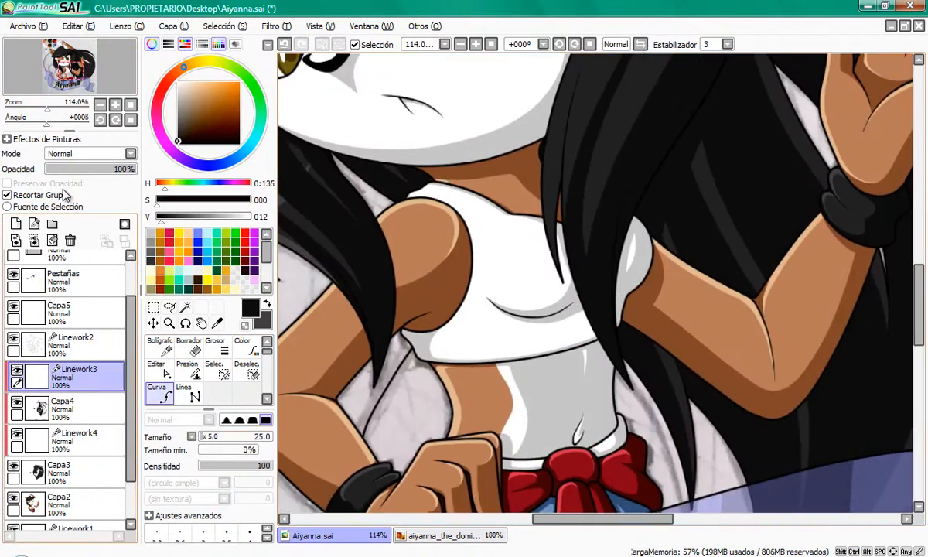
click(77, 440)
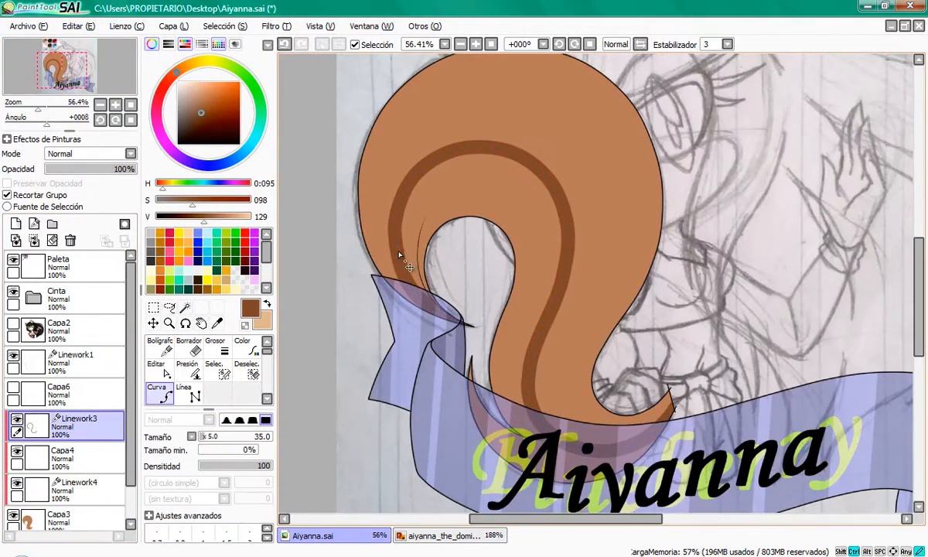
Adjust stroke pressure and edit the curve strokes along the tail's inner curl
click(186, 352)
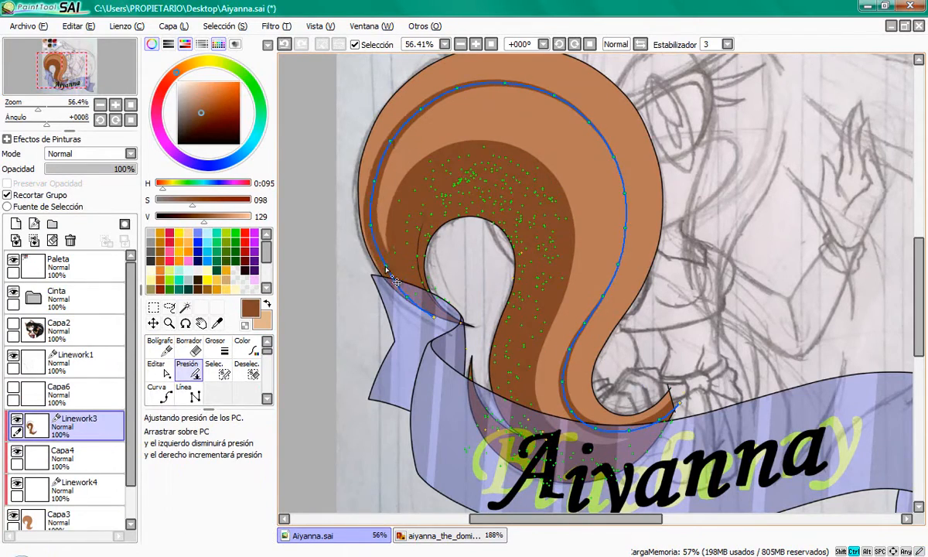
click(154, 364)
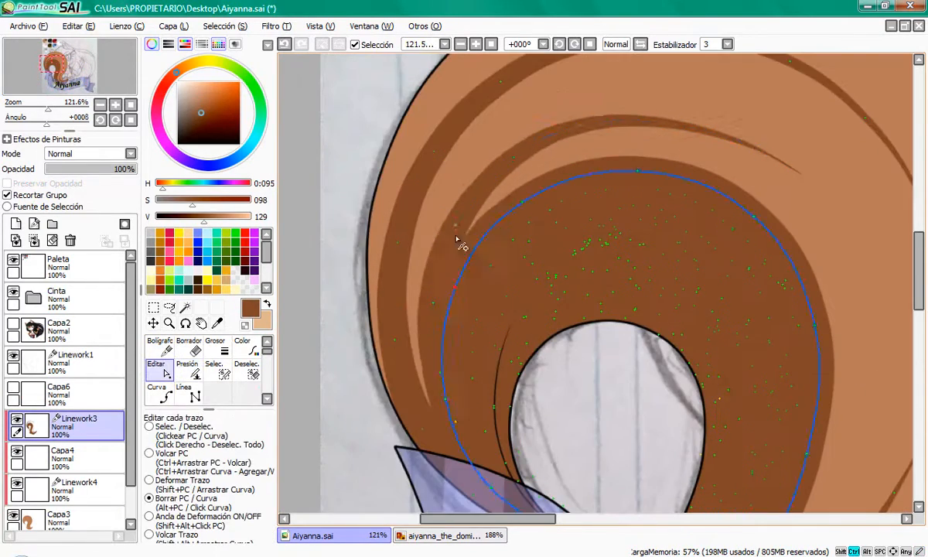